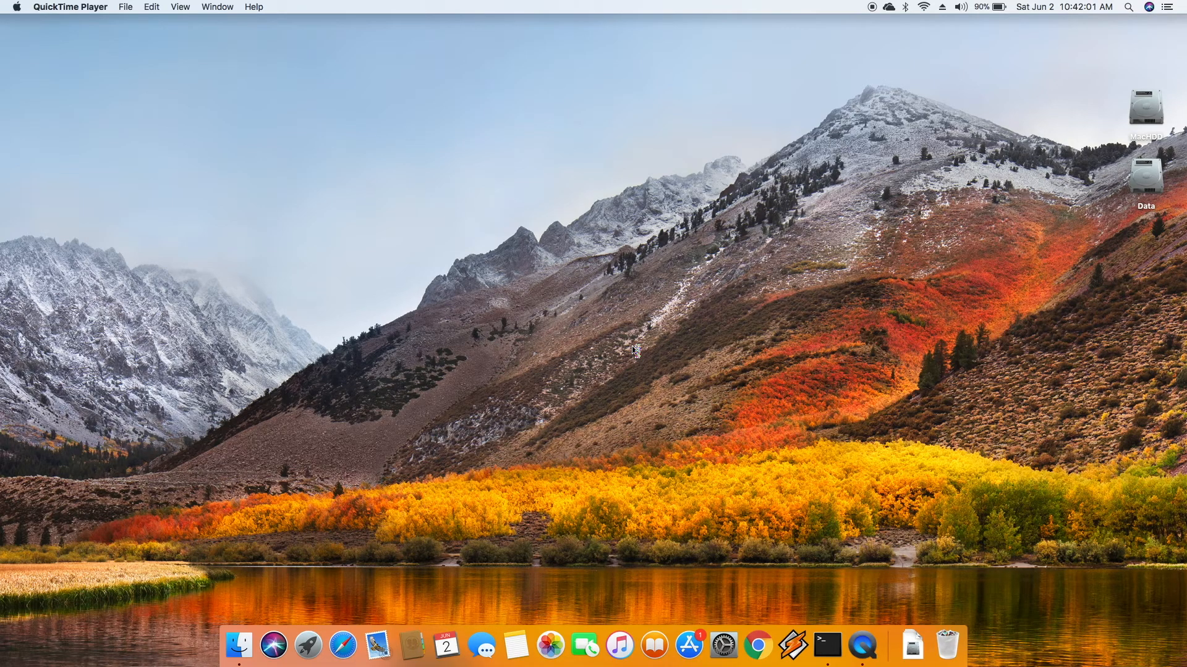
mouse_move(299, 641)
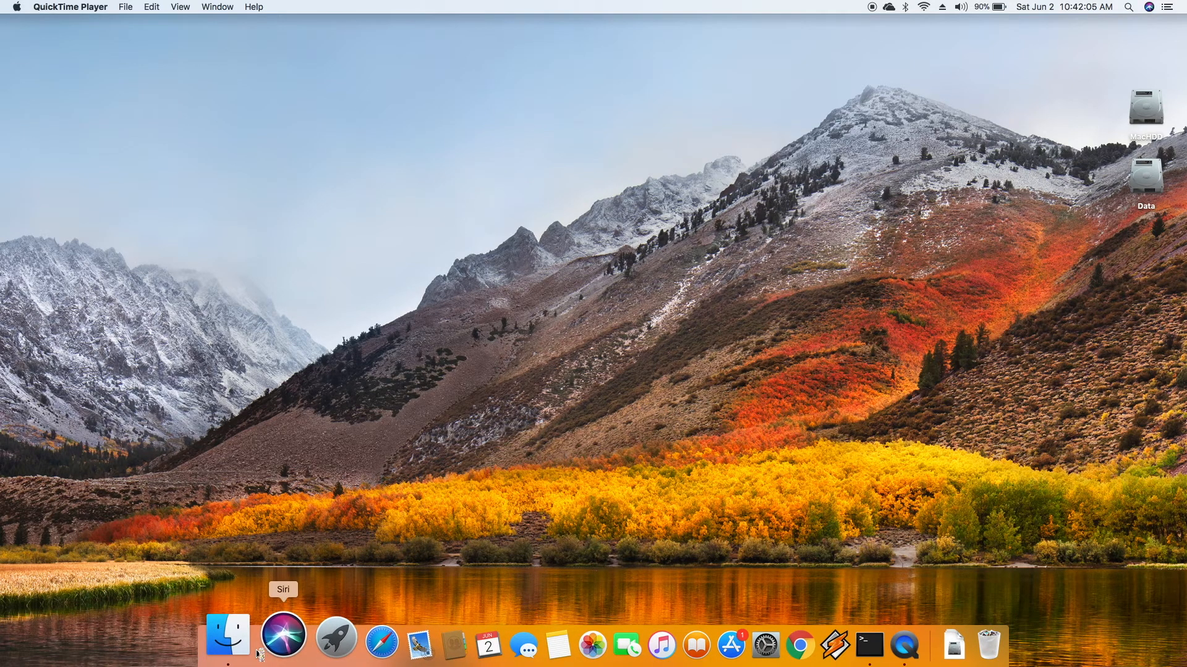
Step: Try trashing DAEMON Tools from Applications in Finder and dismiss the extensions-in-use warning
click(228, 637)
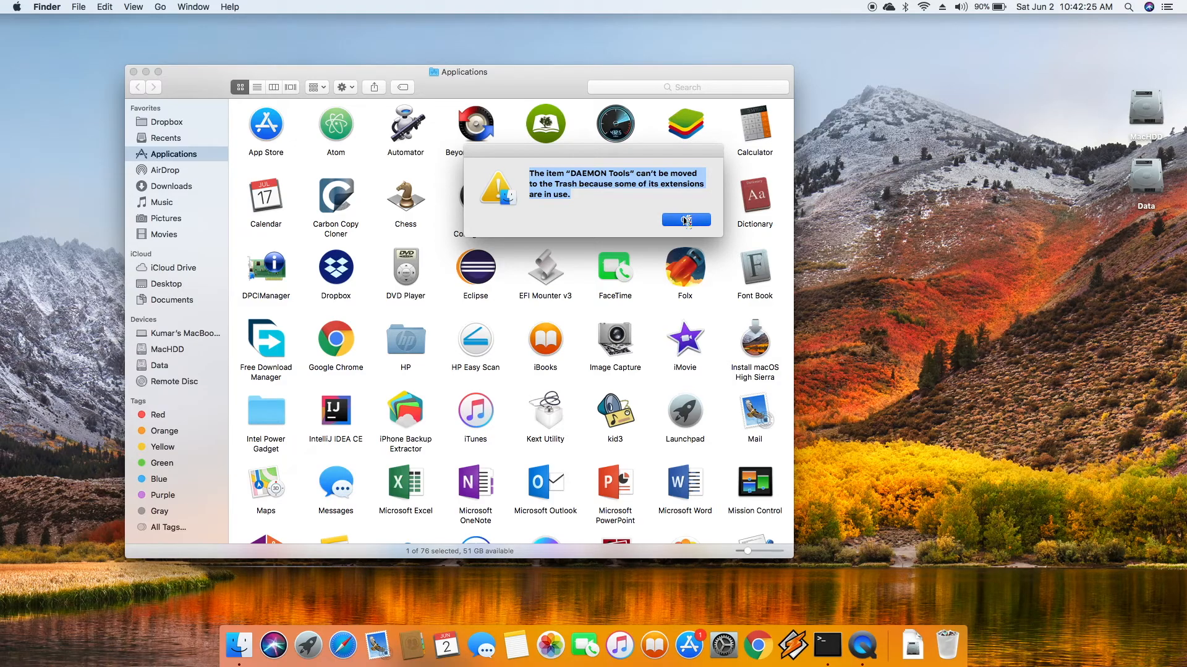
click(686, 220)
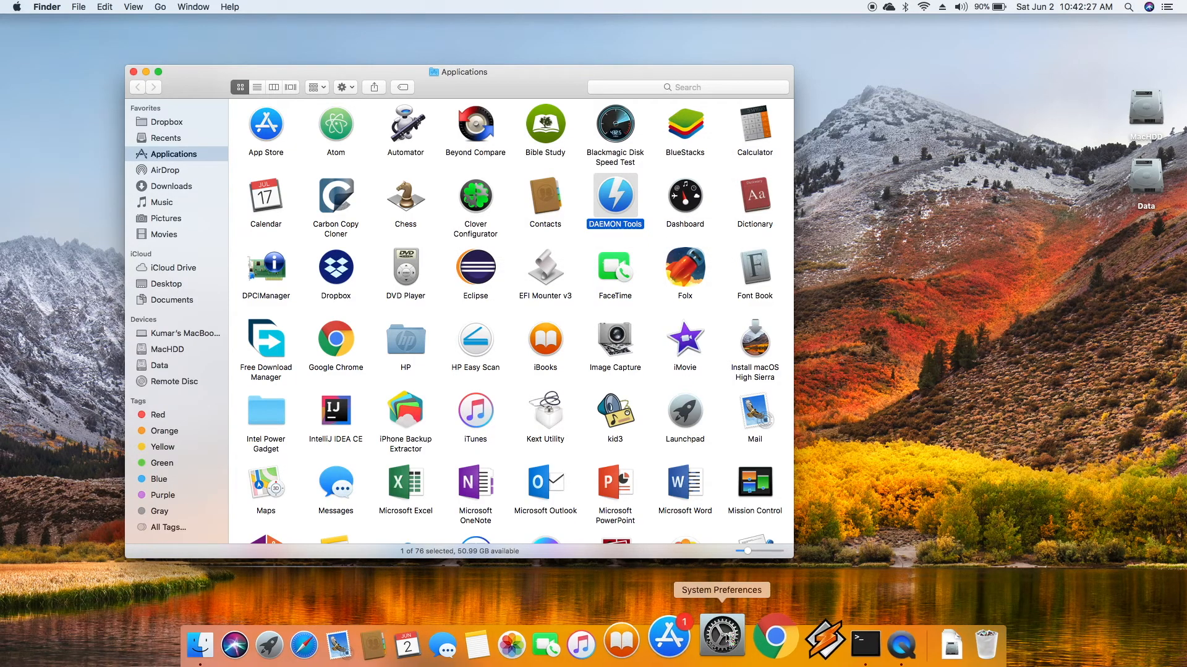
Step: Uncheck the Finder extension under DAEMON Tools in System Preferences > Extensions
click(721, 636)
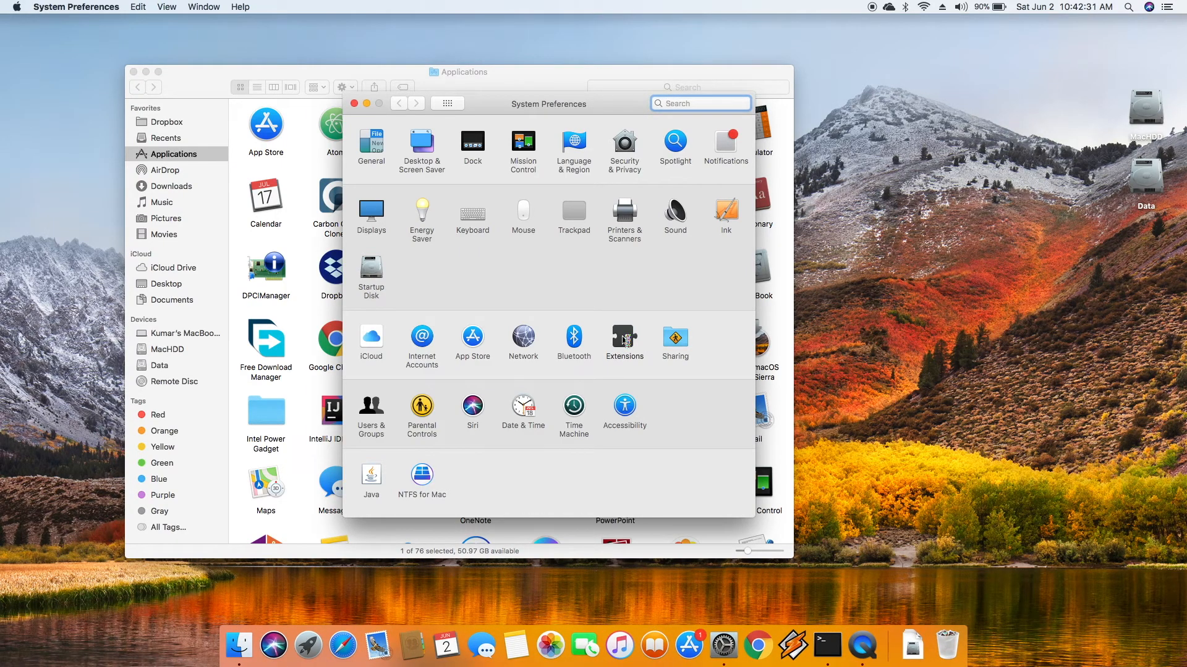
click(625, 337)
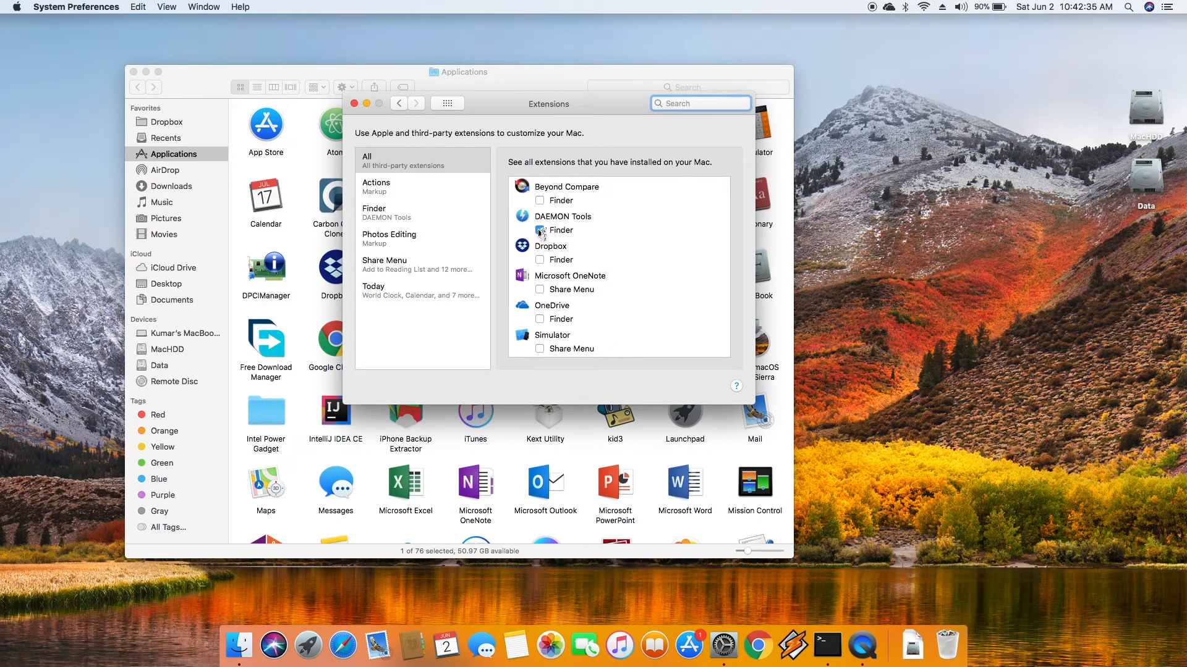
click(539, 230)
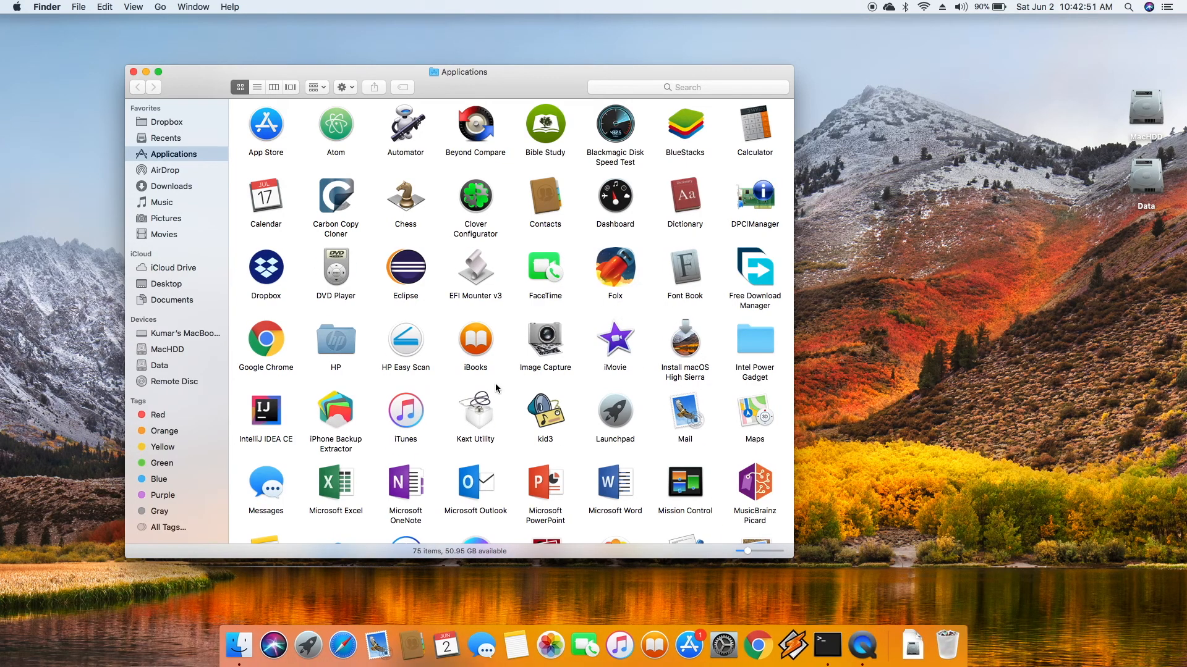
mouse_move(501, 387)
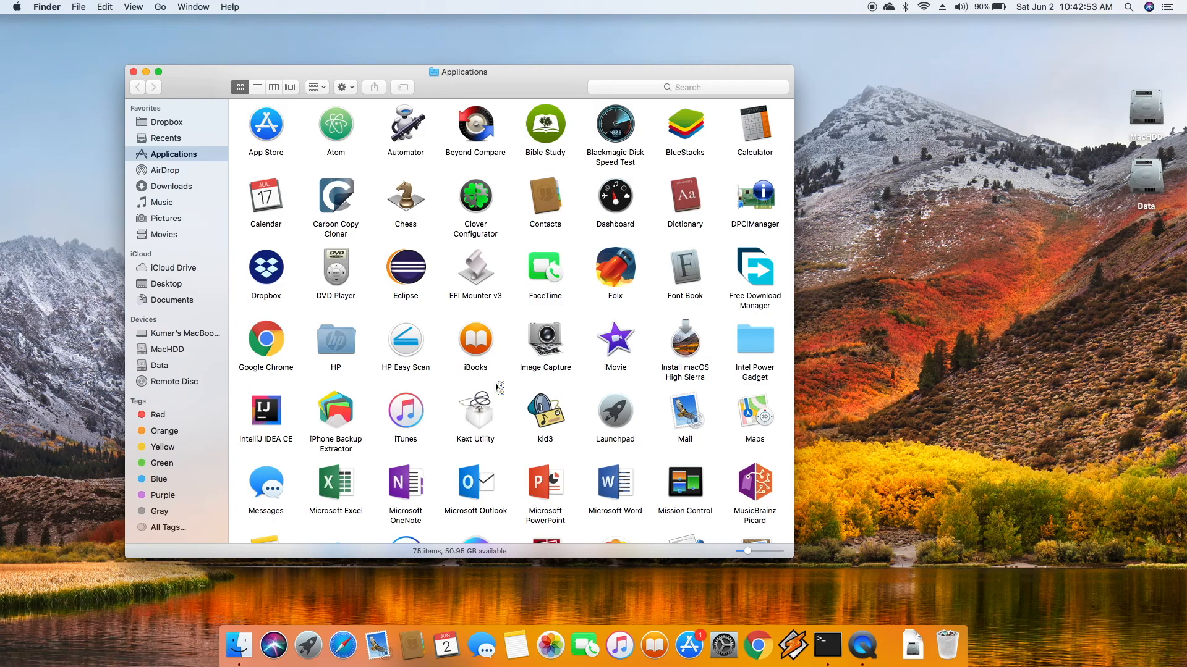